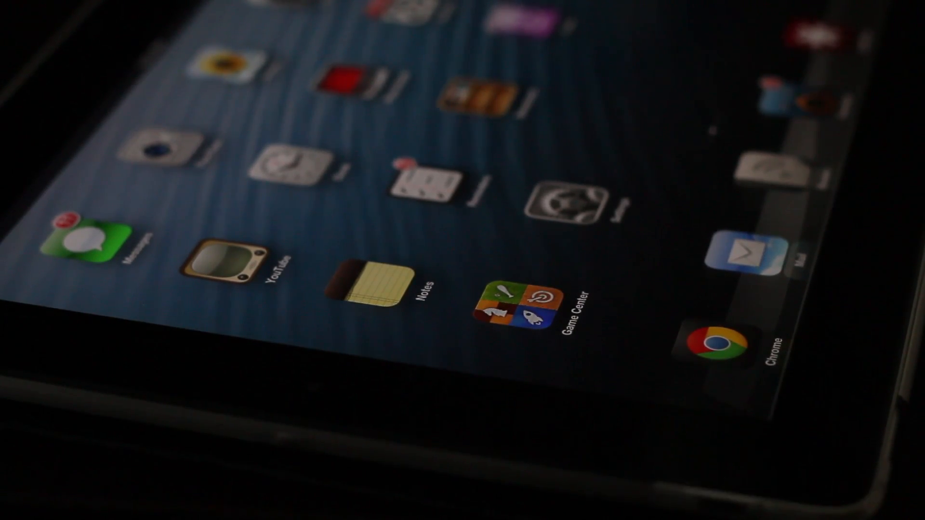
- Launch Chrome from the iPad home screen
click(719, 342)
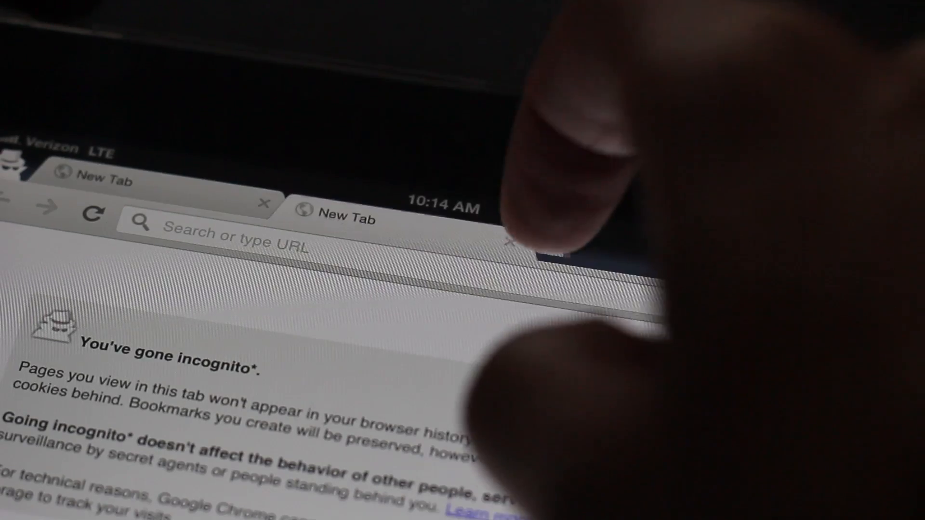
- Show the list of synced tabs from the iPhone and iMac on the new tab page
click(531, 236)
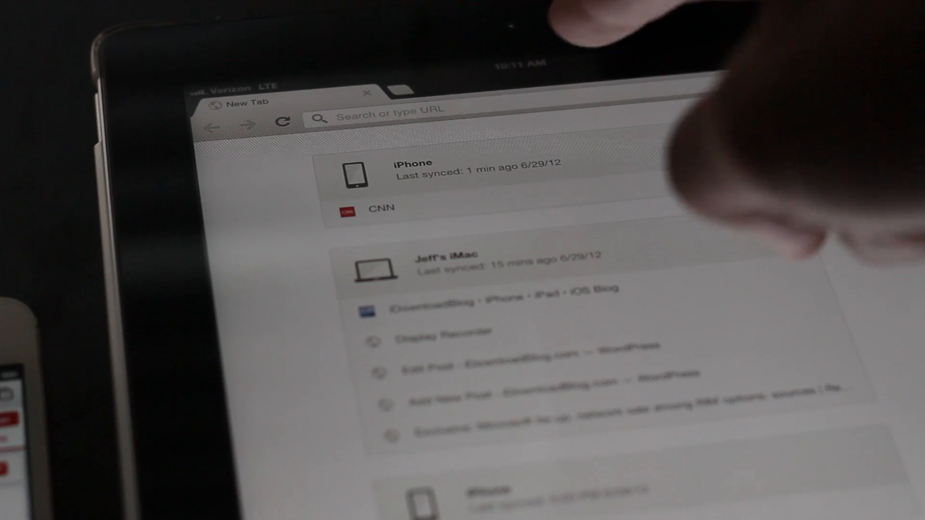
- Load Microsoft's site from the 'mic' omnibox suggestion on the iPad
text(micr)
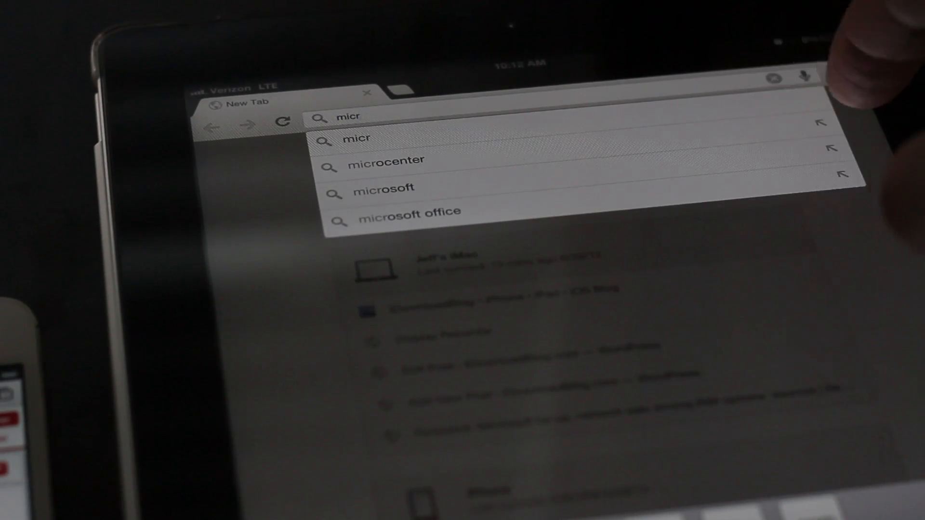
click(382, 188)
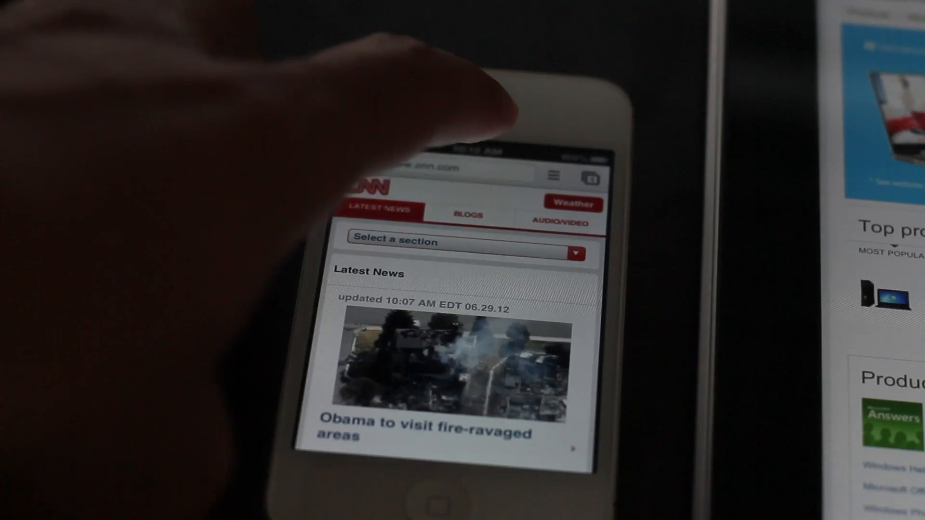
- On the iPhone, view Other Devices and open the iDownloadBlog.com tab from the list
click(553, 176)
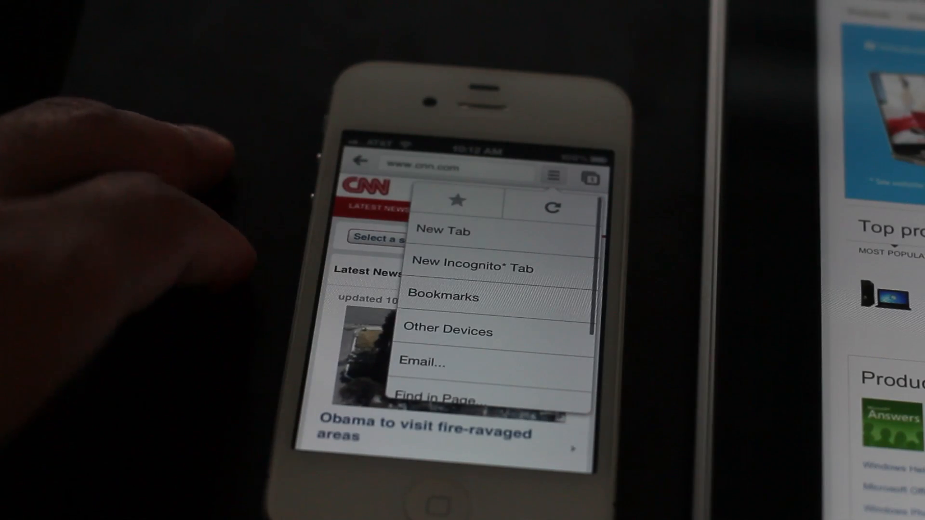
click(442, 330)
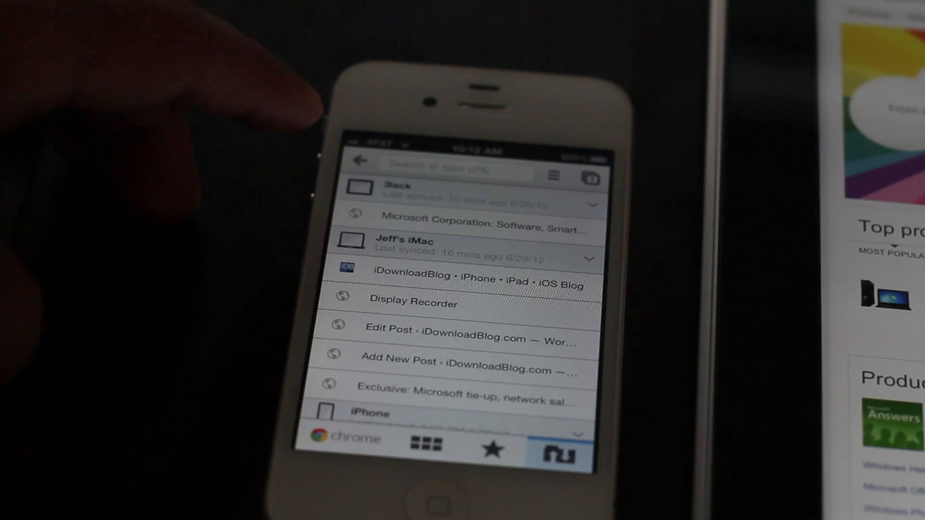
click(448, 229)
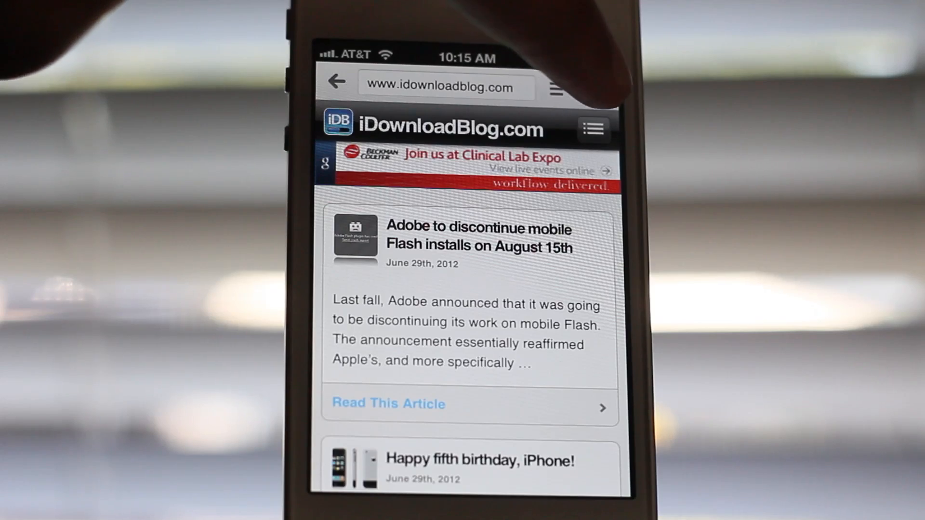
- Bring up the page options menu over the mobile iDownloadBlog site on the iPhone
click(555, 89)
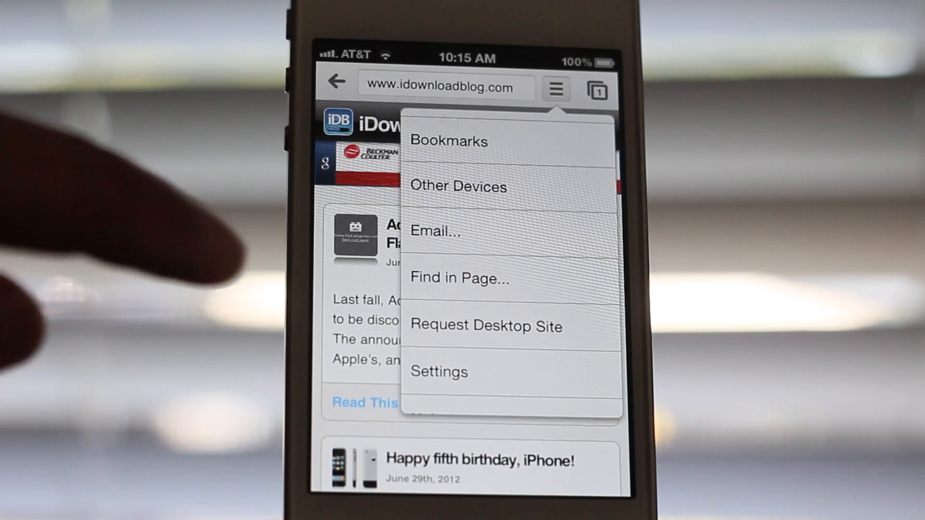
click(486, 326)
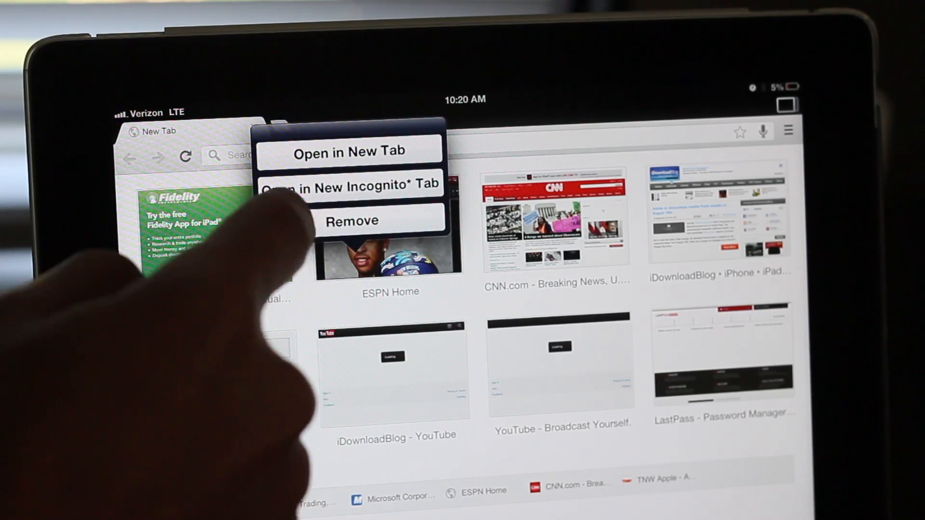
- Show the Open / Open Incognito / Remove options for a Most Visited thumbnail
click(352, 220)
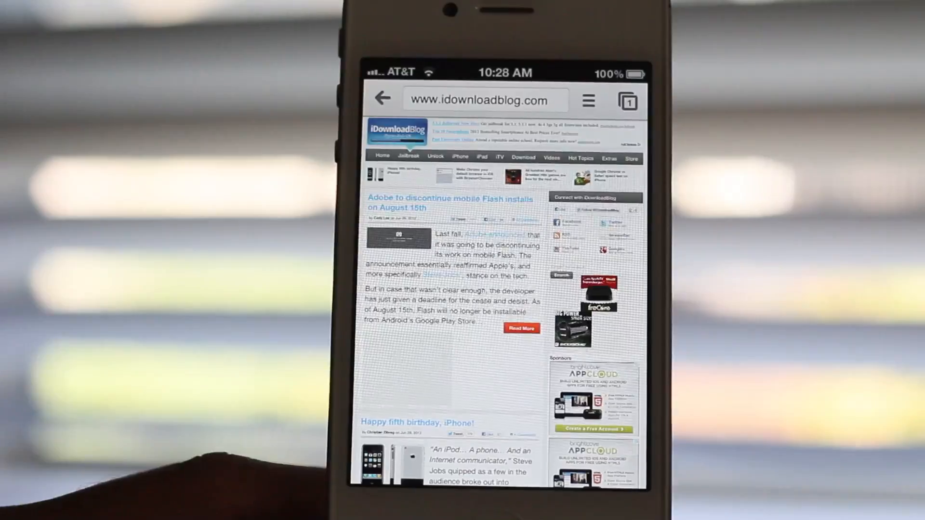
- In Settings > Privacy, confirm Preload Webpages is set to Only on Wi-Fi
click(587, 99)
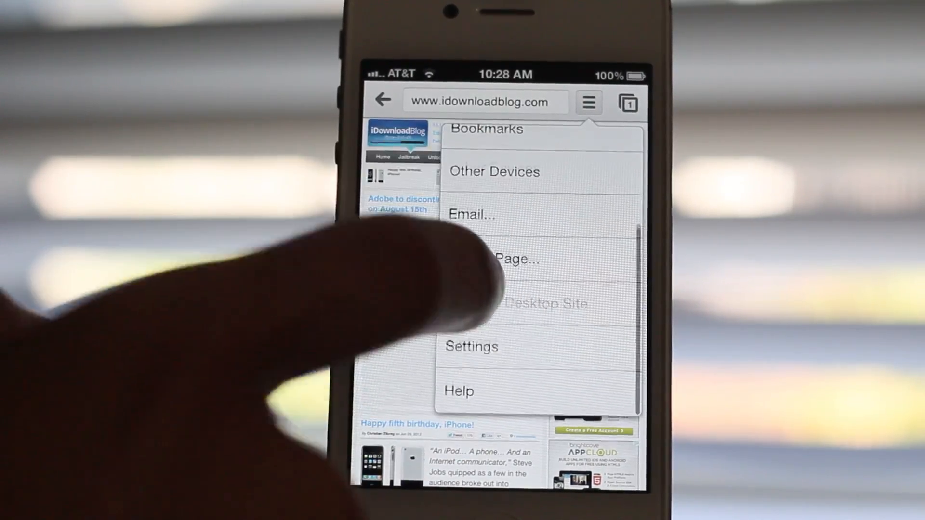
click(471, 346)
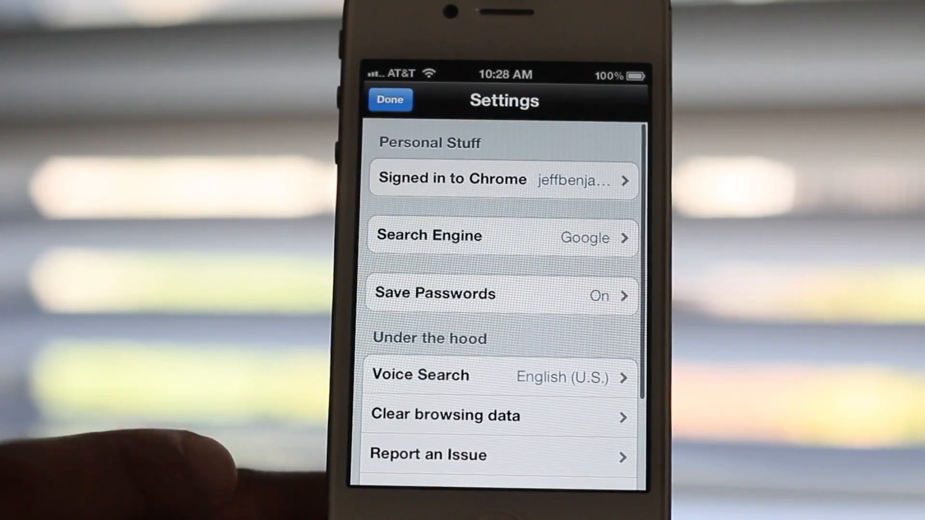
scroll(down, 3)
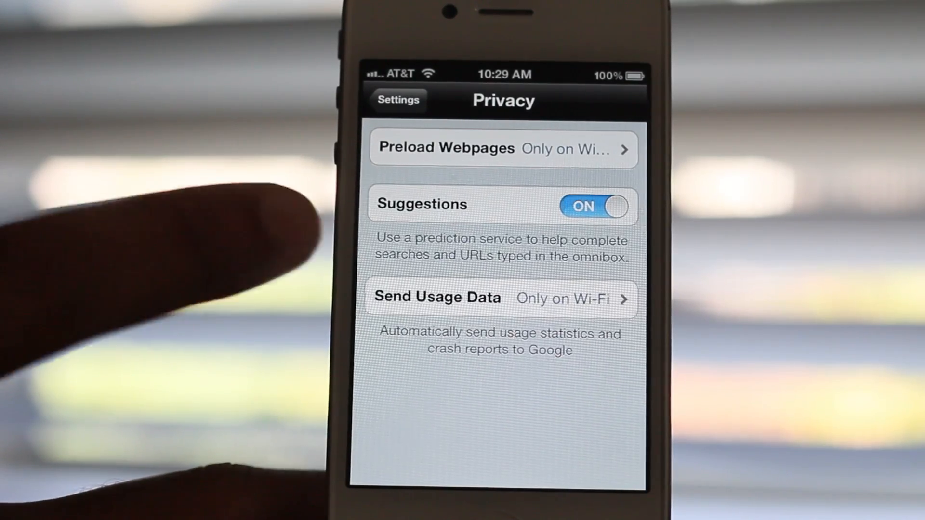
click(503, 149)
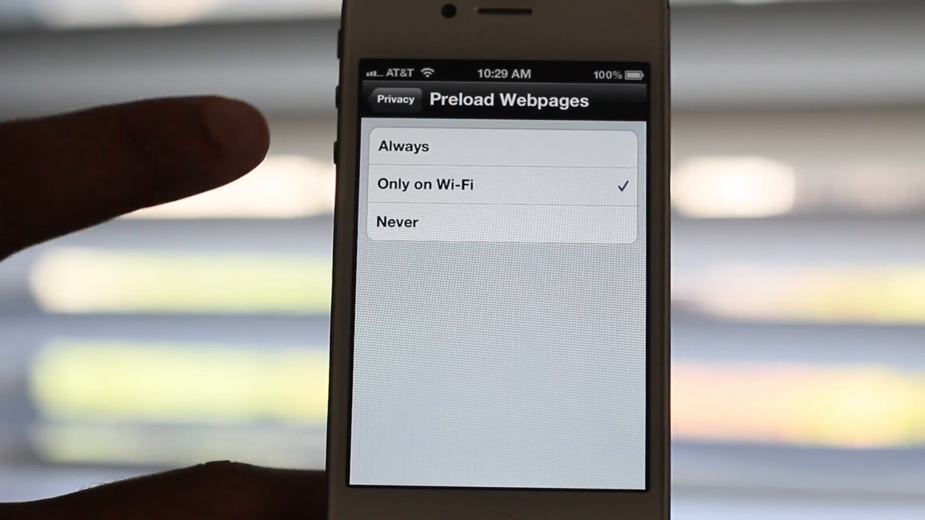
click(393, 98)
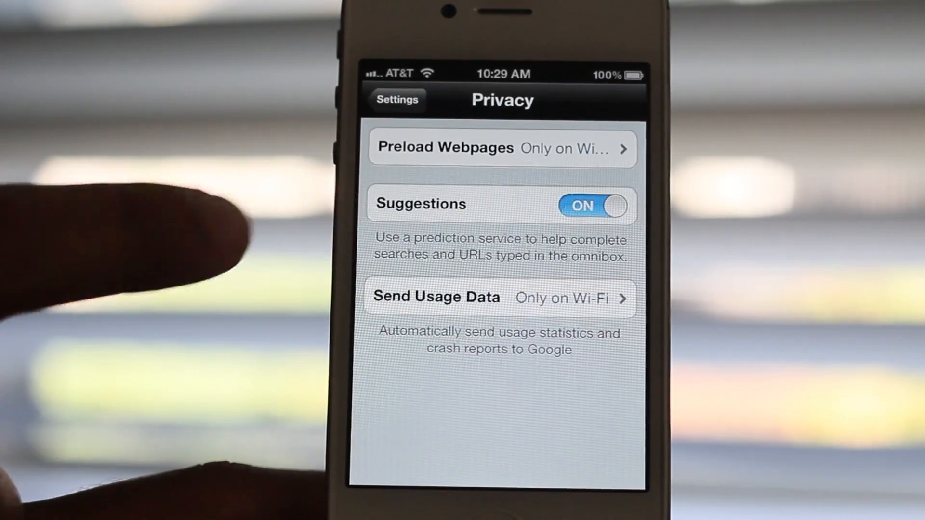